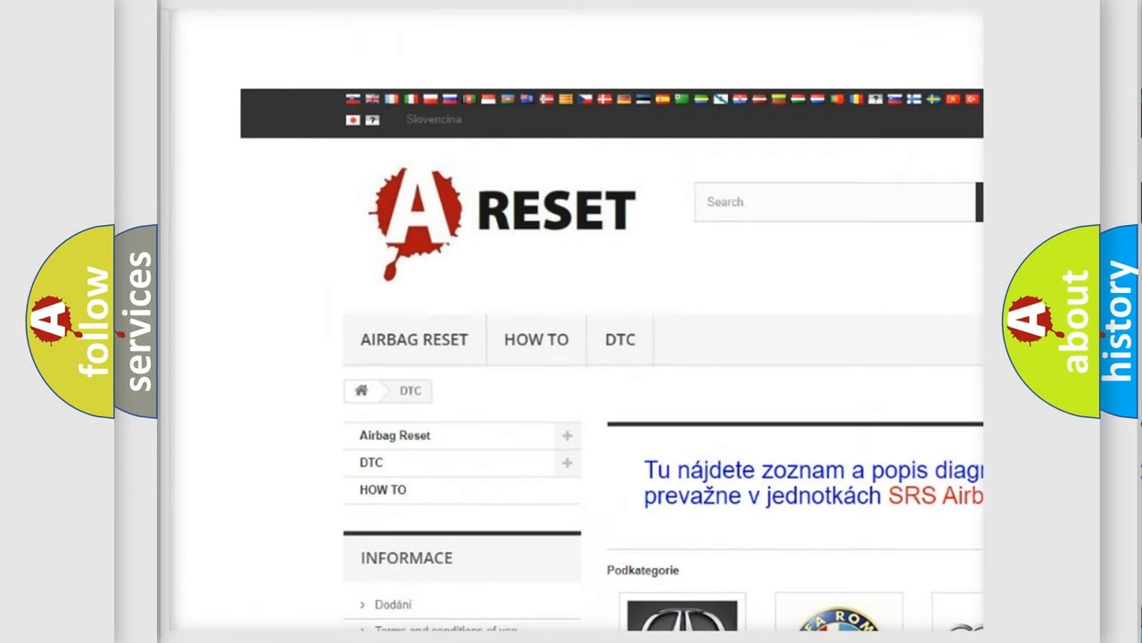
- Reach the brand logos and load the GMC DTC listing of B-code subcategories
scroll("down", 3)
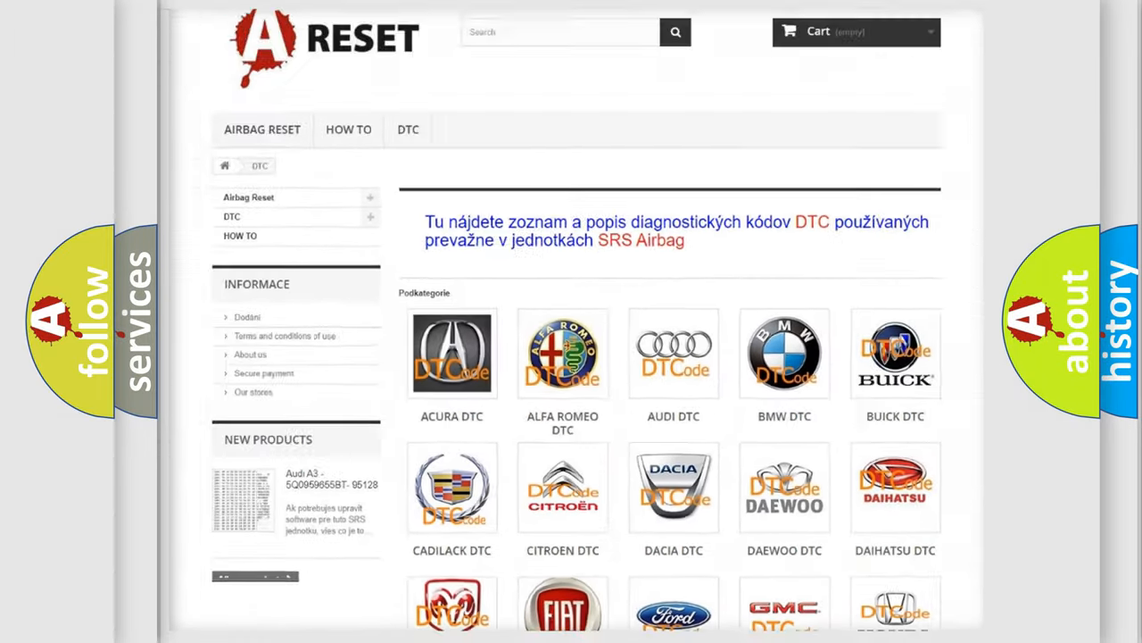
scroll("down", 3)
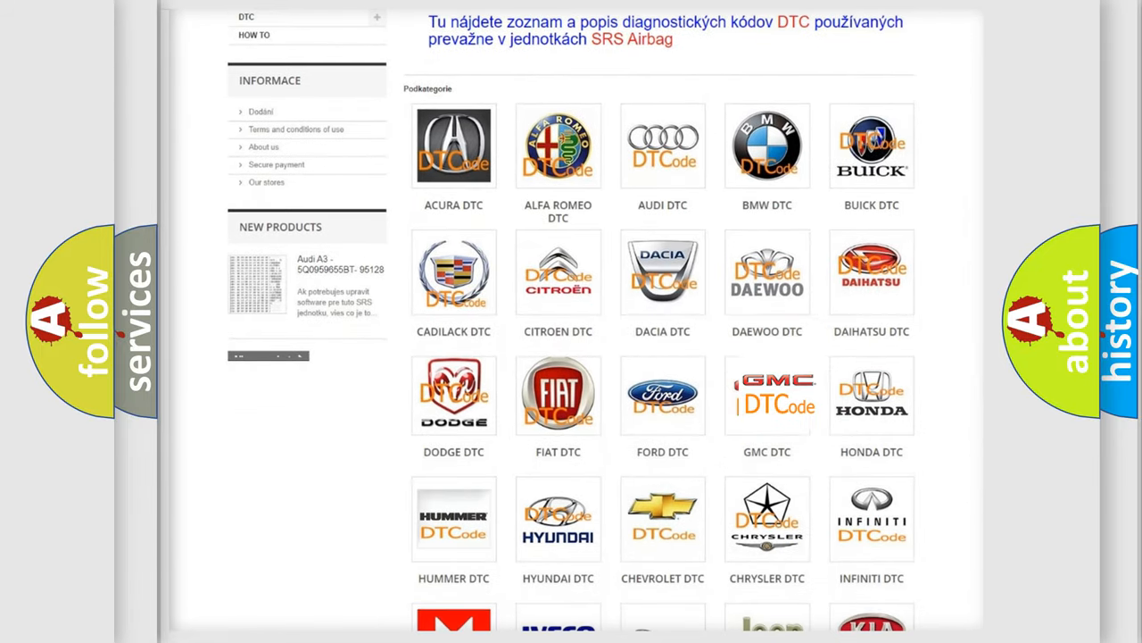
left_click(767, 394)
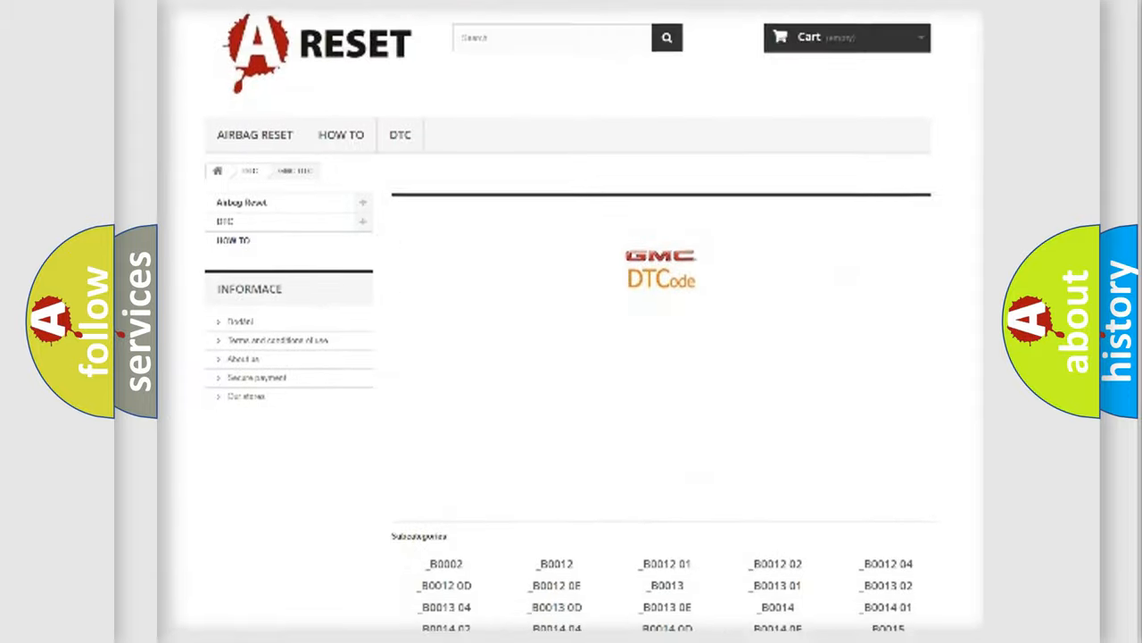
scroll("down", 3)
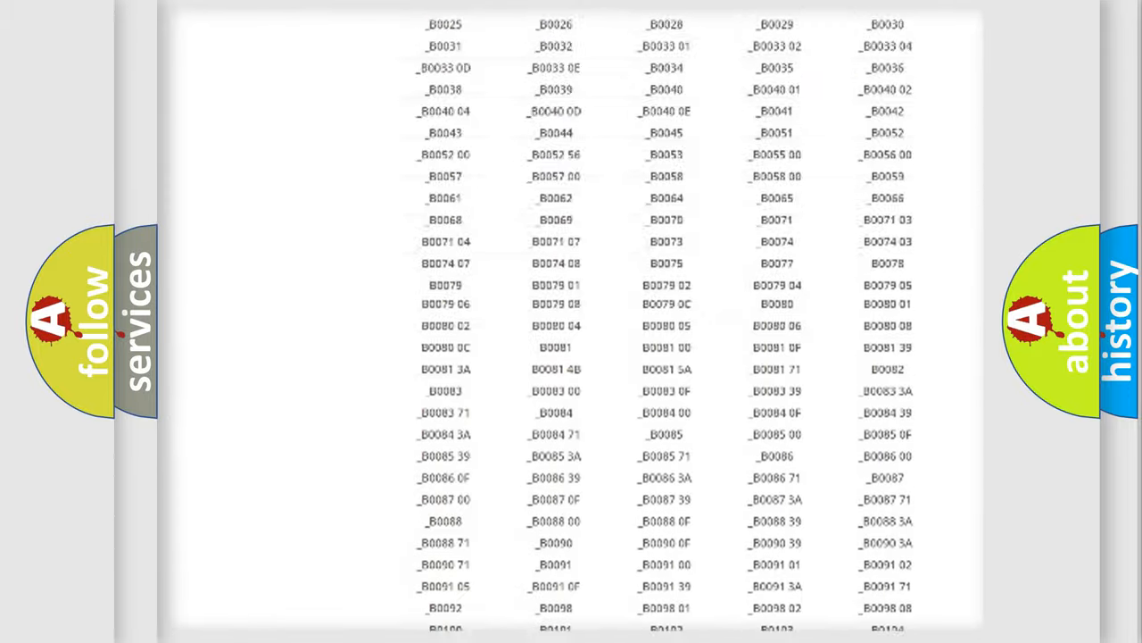